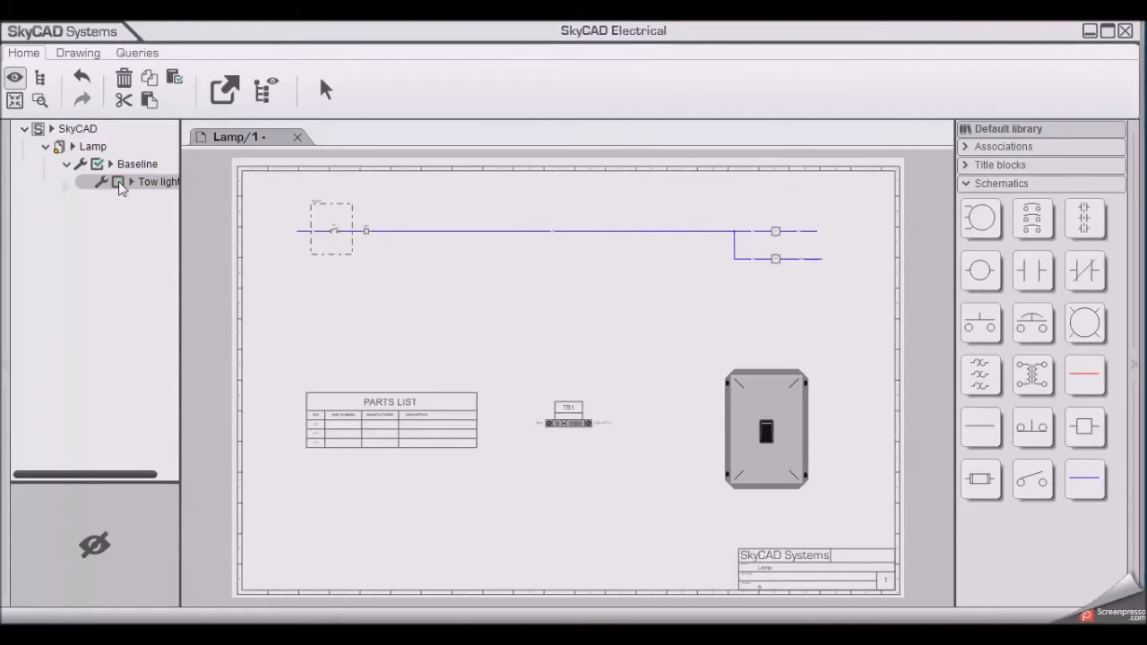
- Uncheck Tow lights under Baseline so the second lamp branch disappears from the Lamp schematic
left_click(118, 183)
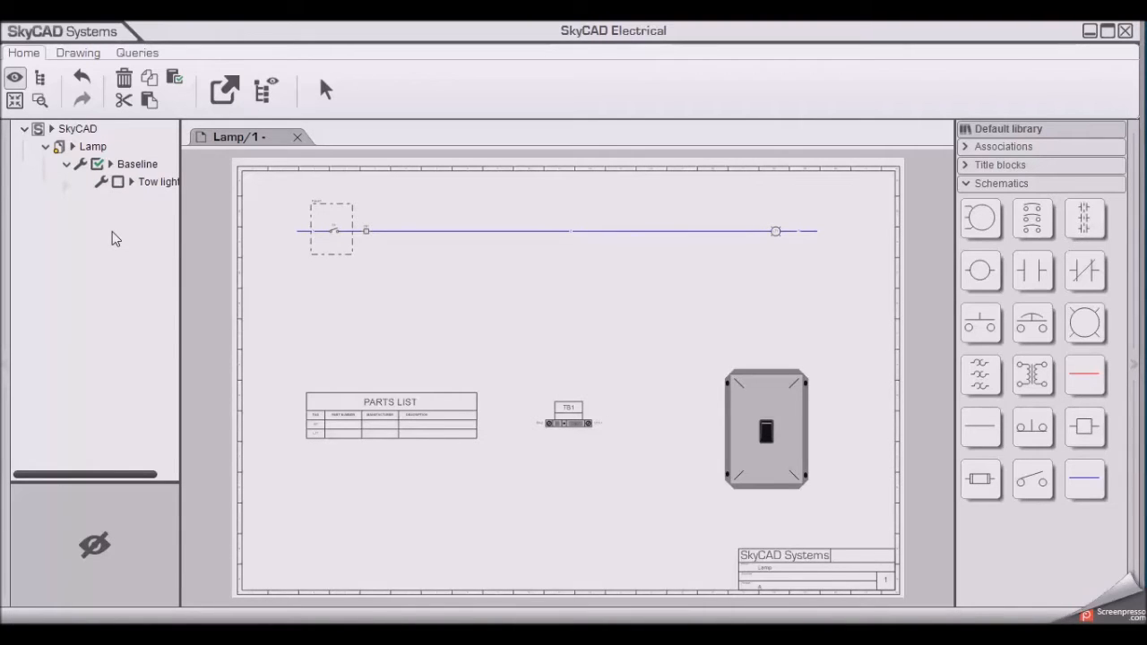
left_click(157, 183)
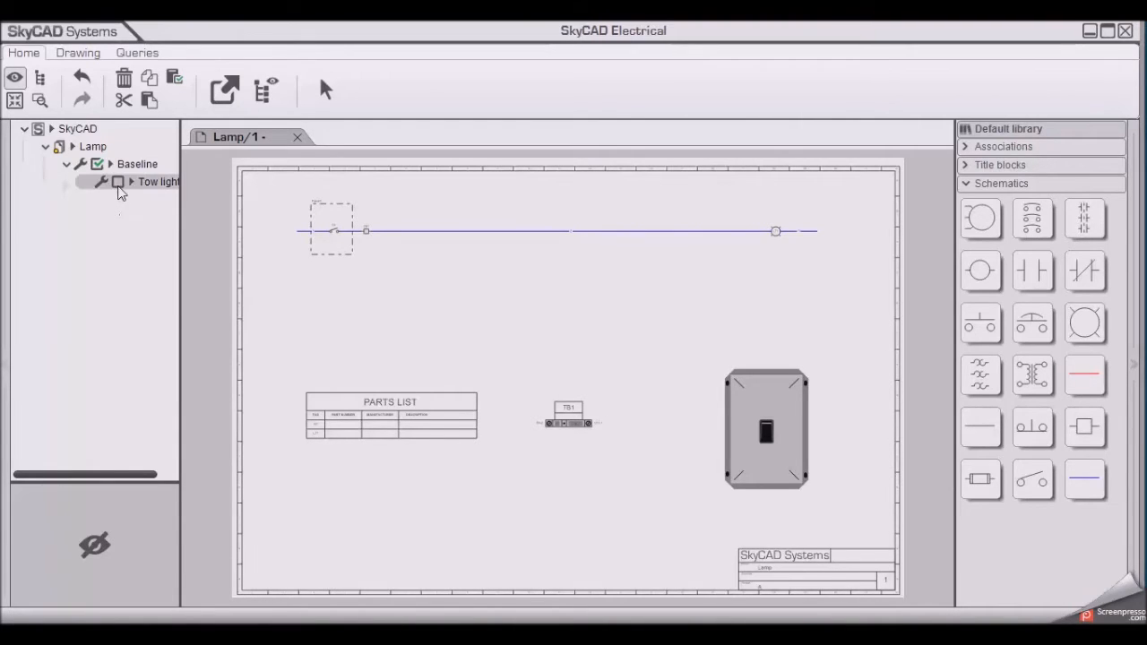
left_click(118, 183)
type("Momentary ON")
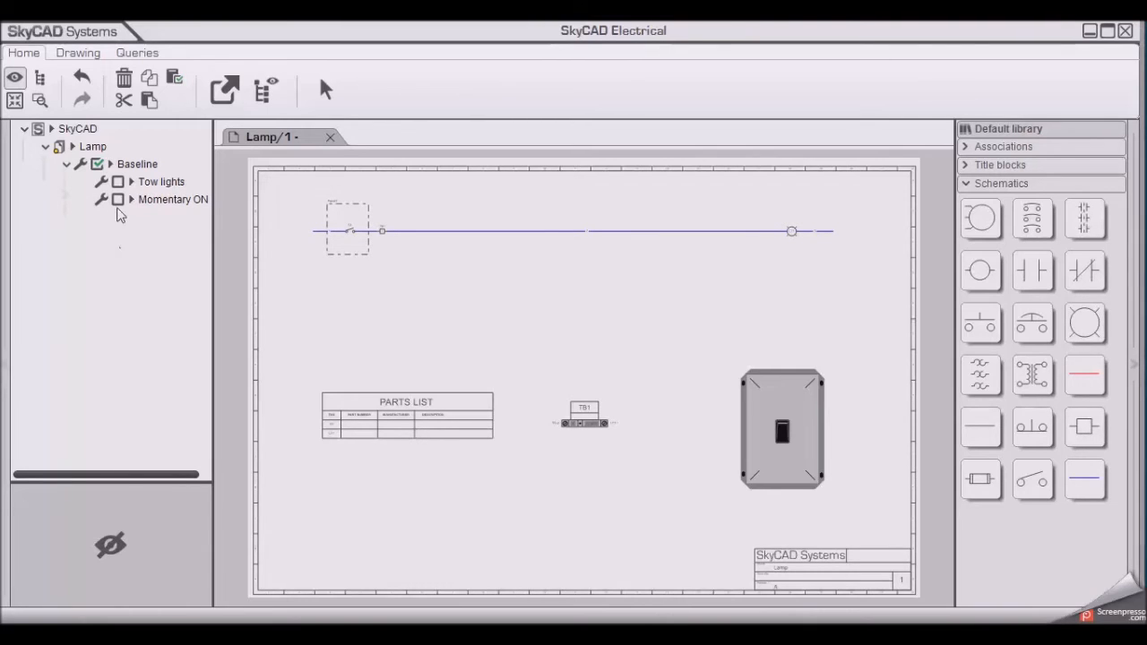
- Tick Momentary ON so the second lamp and parallel contact branch reappear
left_click(118, 198)
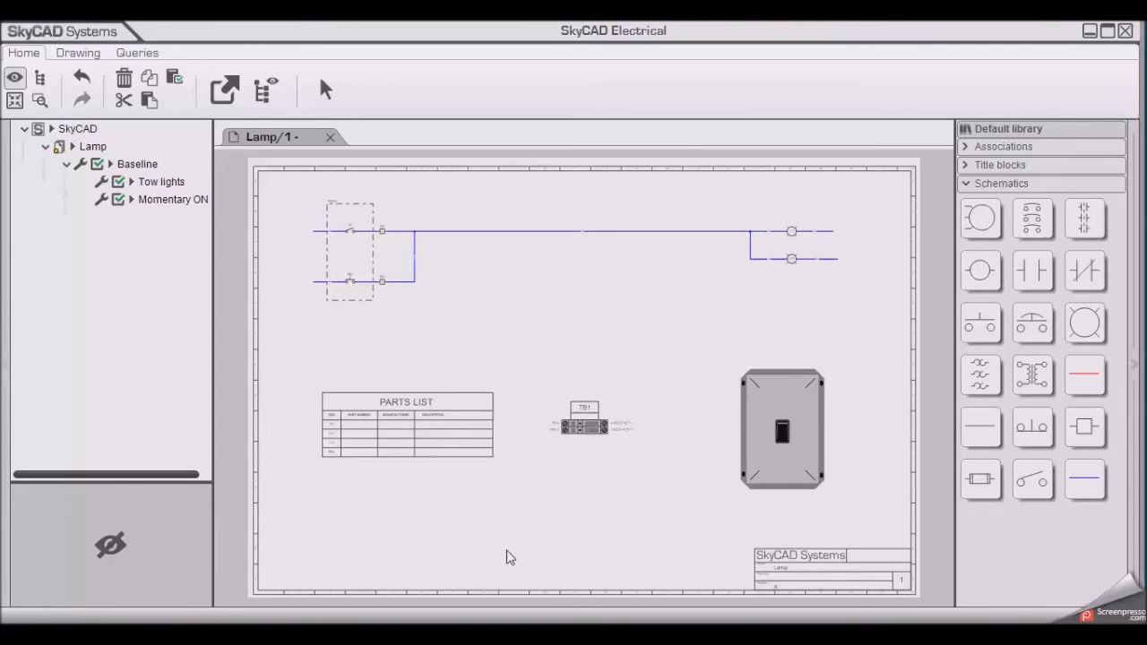
mouse_move(592, 511)
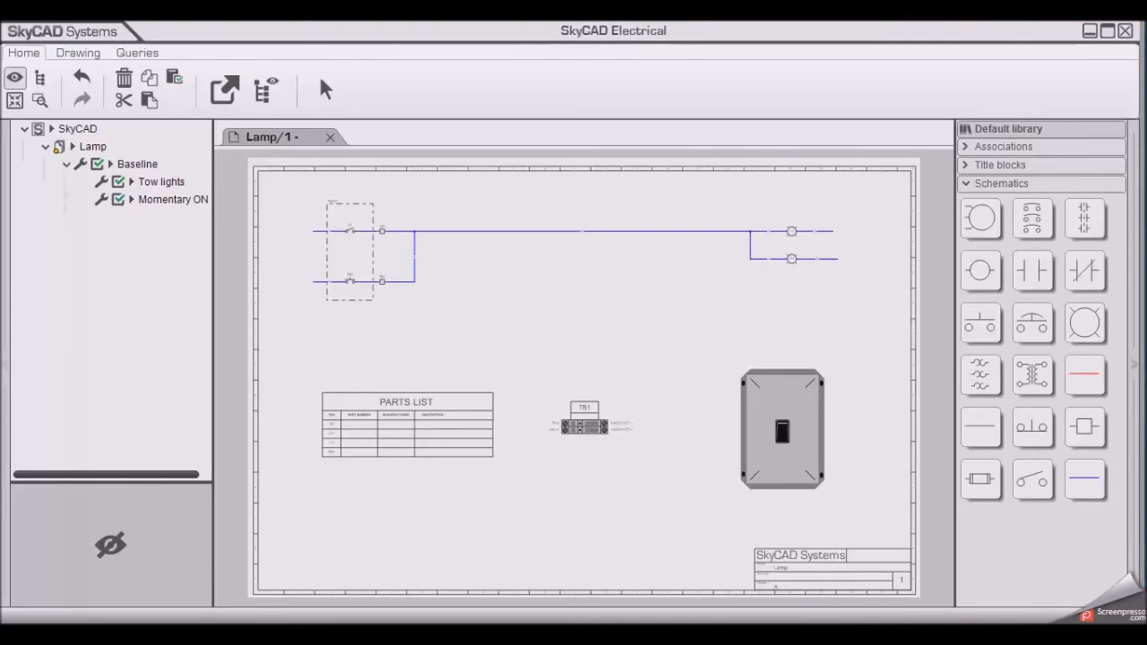
mouse_move(616, 620)
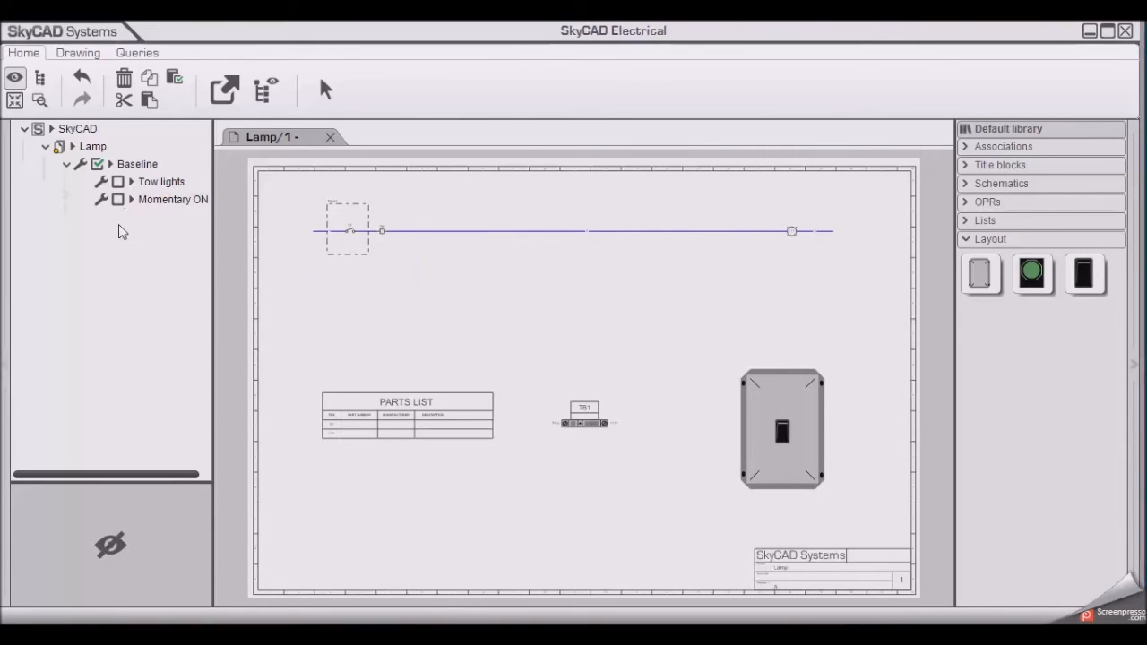
mouse_move(122, 252)
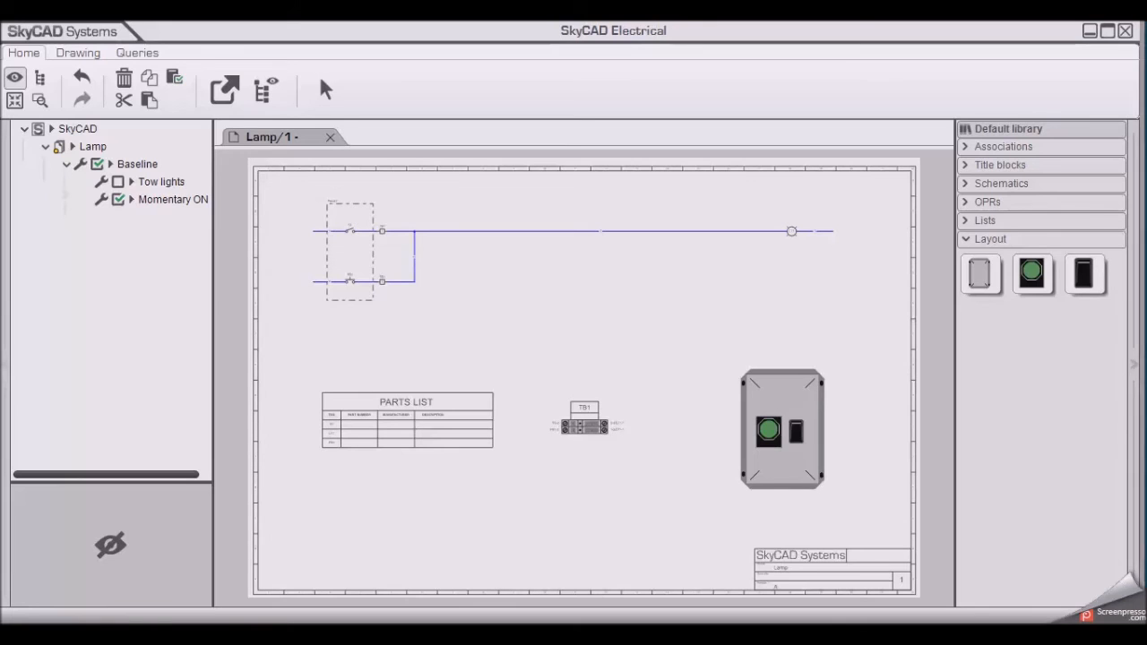
- Tick Momentary ON so its parallel contact branch and green pushbutton appear
left_click(161, 181)
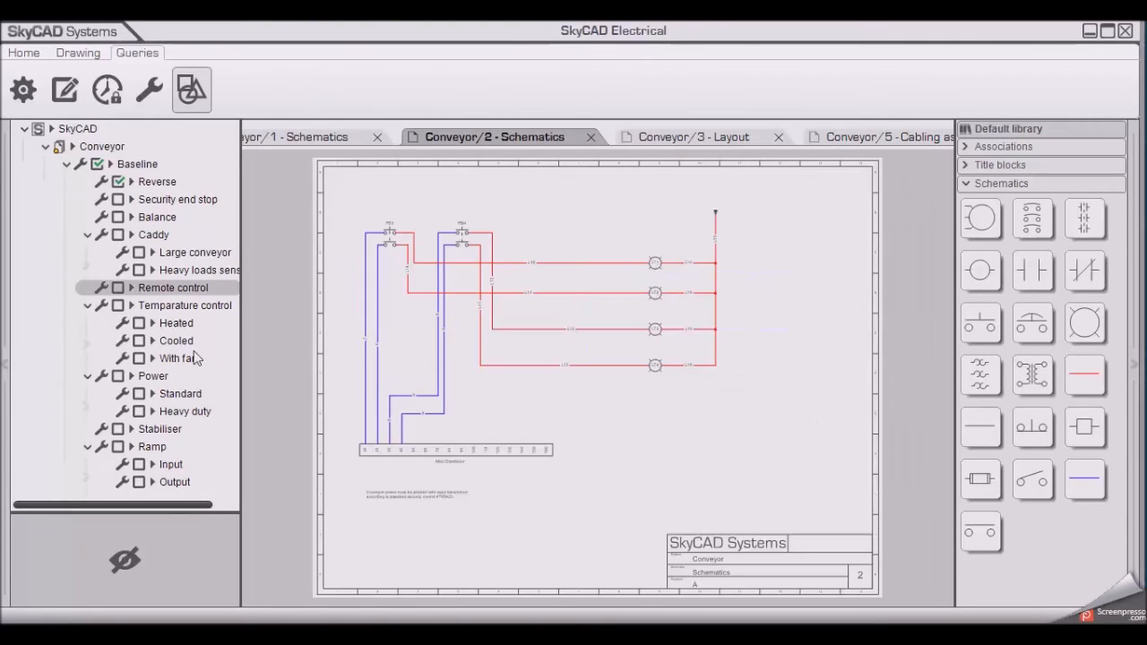
- Review the Conveyor Layout sheet, return to sheet 1 Schematics and enable Reverse for the reversing wiring
left_click(695, 136)
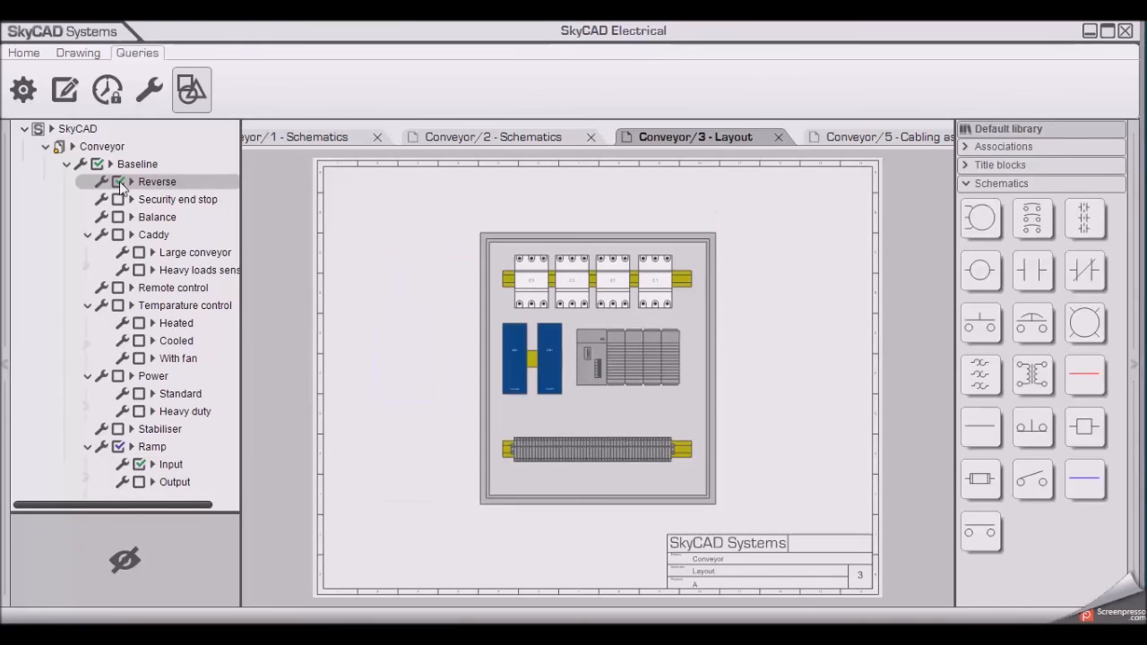
left_click(881, 136)
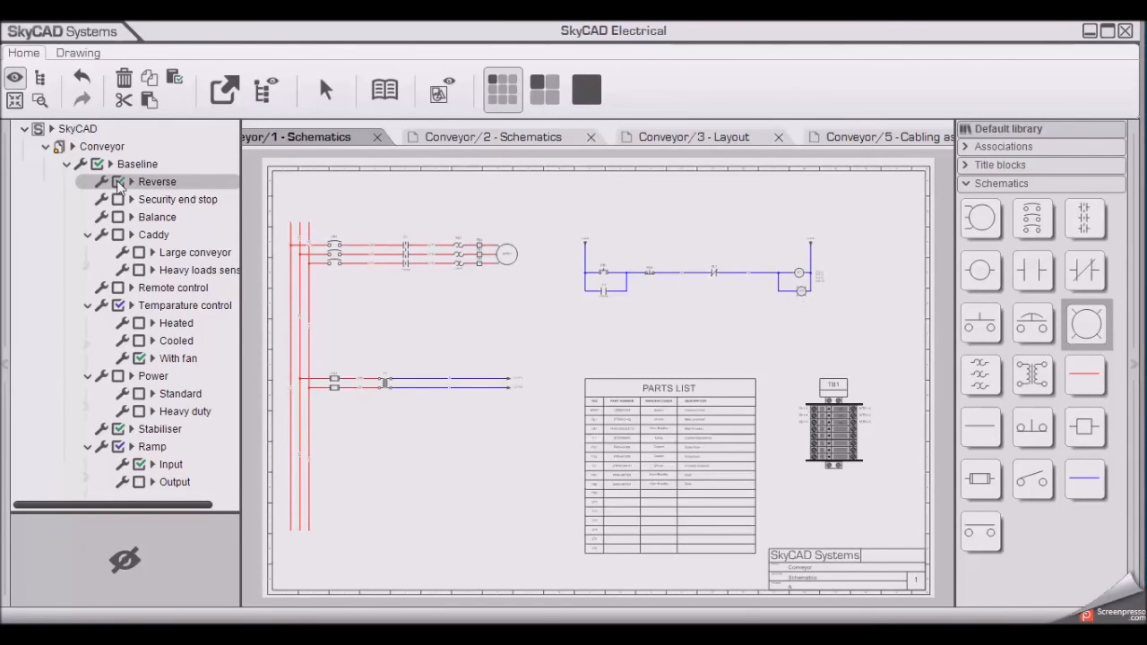
left_click(118, 181)
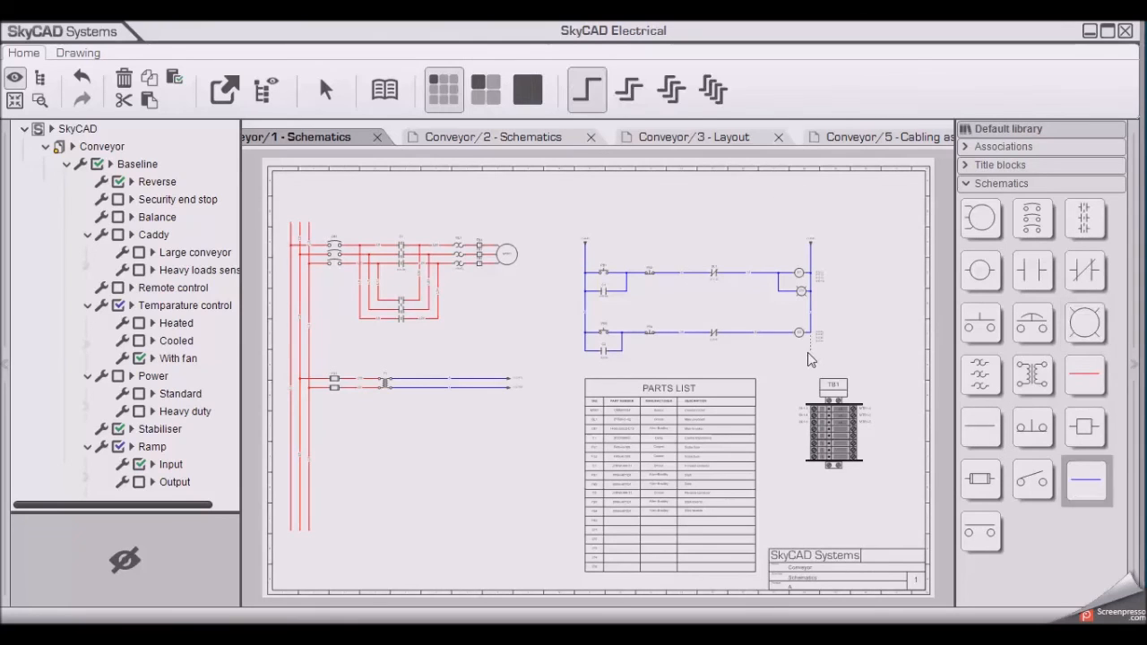